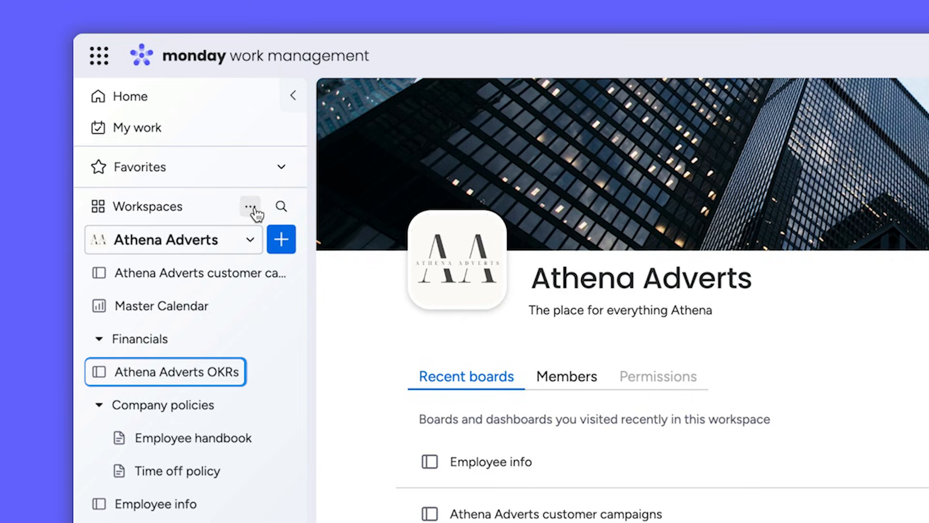
# Star Mailchimp Integration Plus from the workspace options to add it to favorites
pyautogui.click(249, 207)
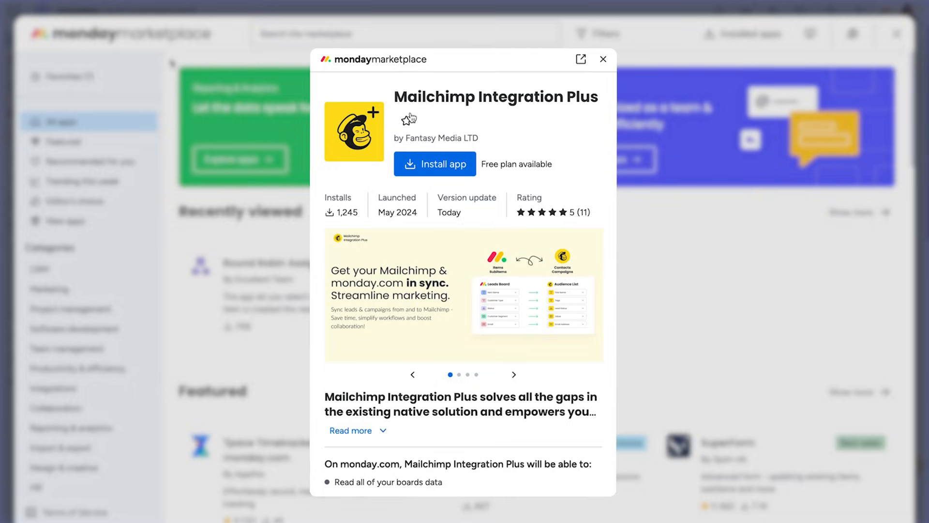
pyautogui.click(406, 121)
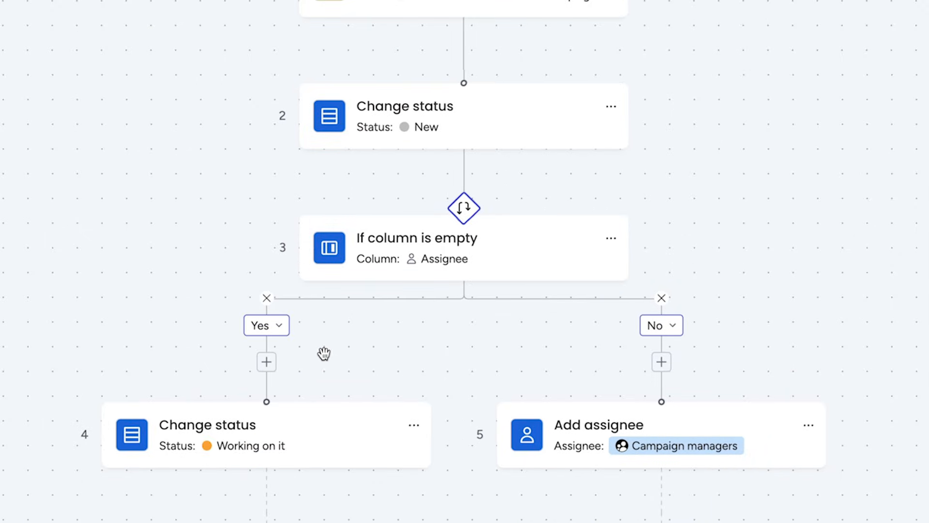
pyautogui.moveTo(313, 331)
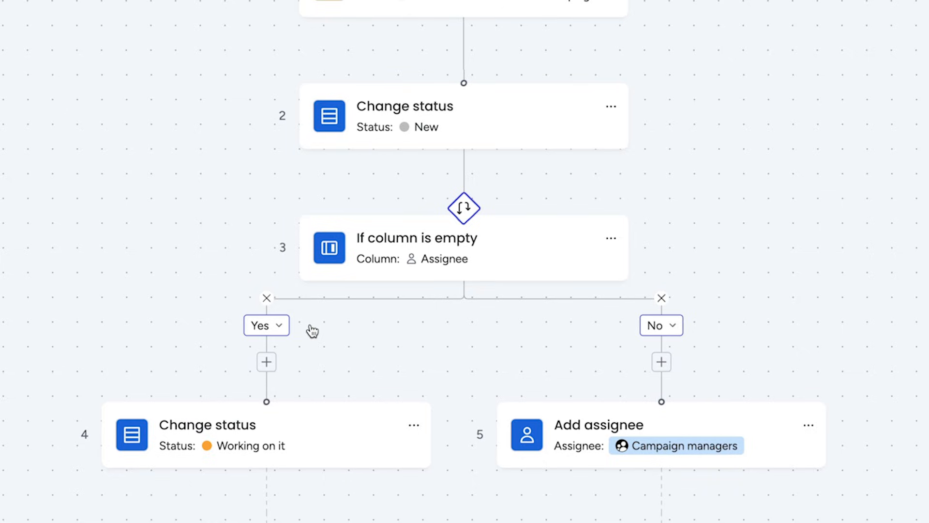
# Set the left branch of the 'If column is empty' condition to No, swapping the outcomes
pyautogui.click(265, 326)
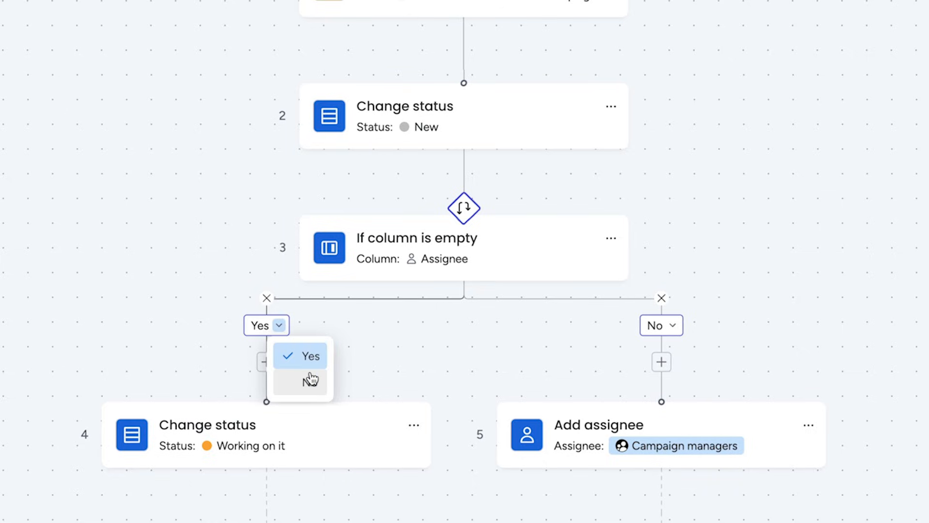
pyautogui.click(310, 382)
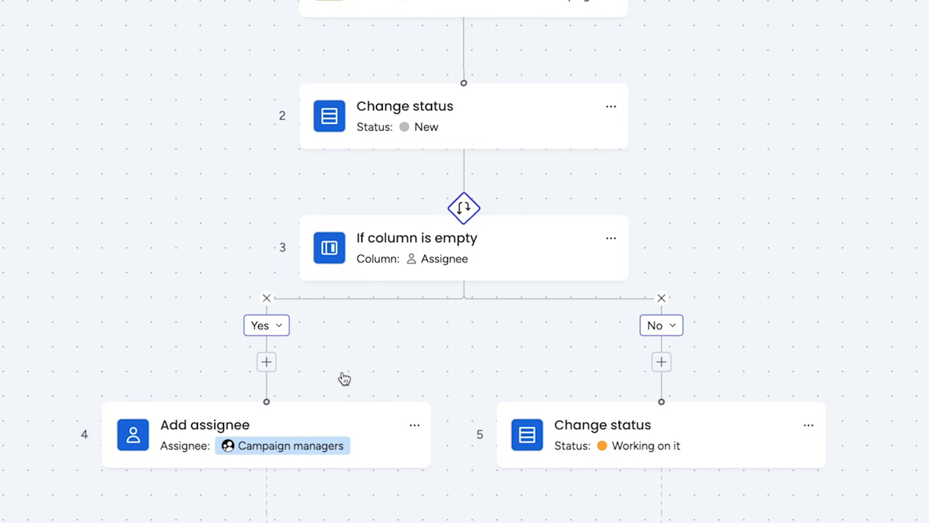
pyautogui.click(265, 361)
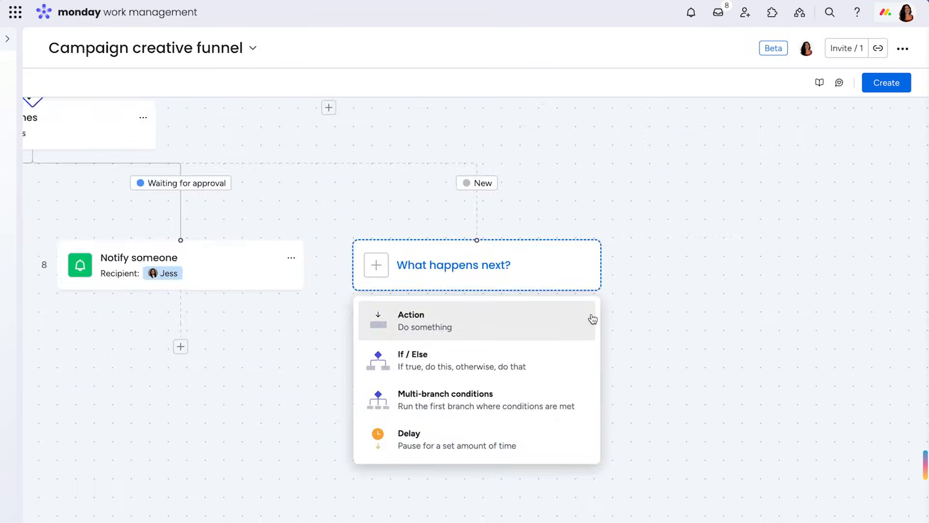
# Choose Action as the New branch's next step to reach the AI-powered actions
pyautogui.click(477, 320)
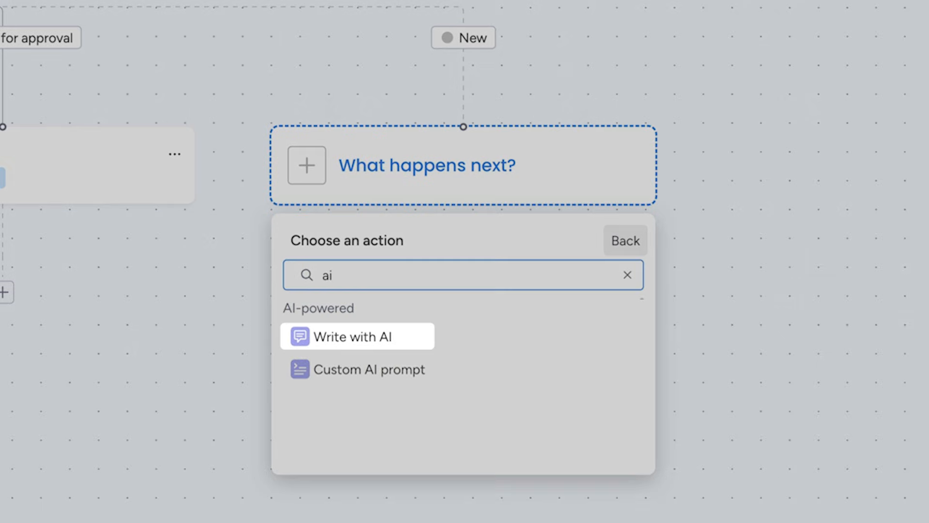
pyautogui.moveTo(357, 369)
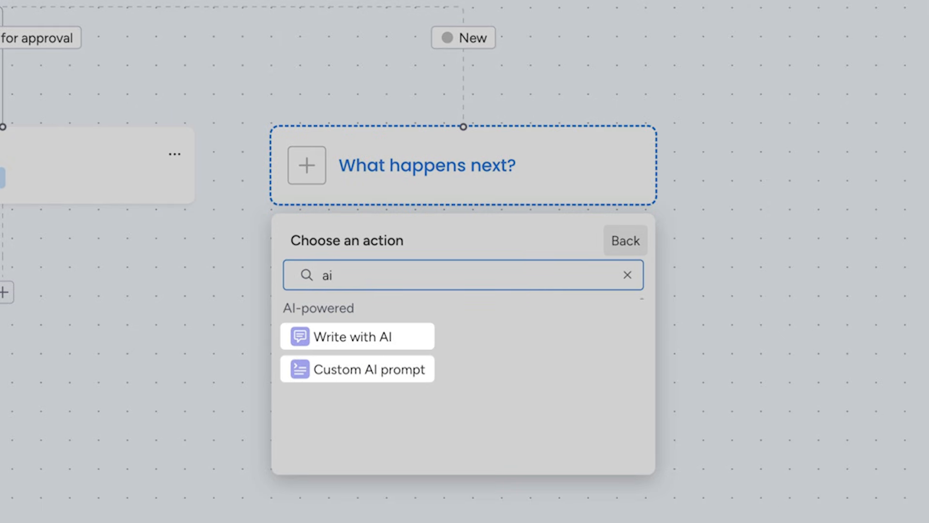